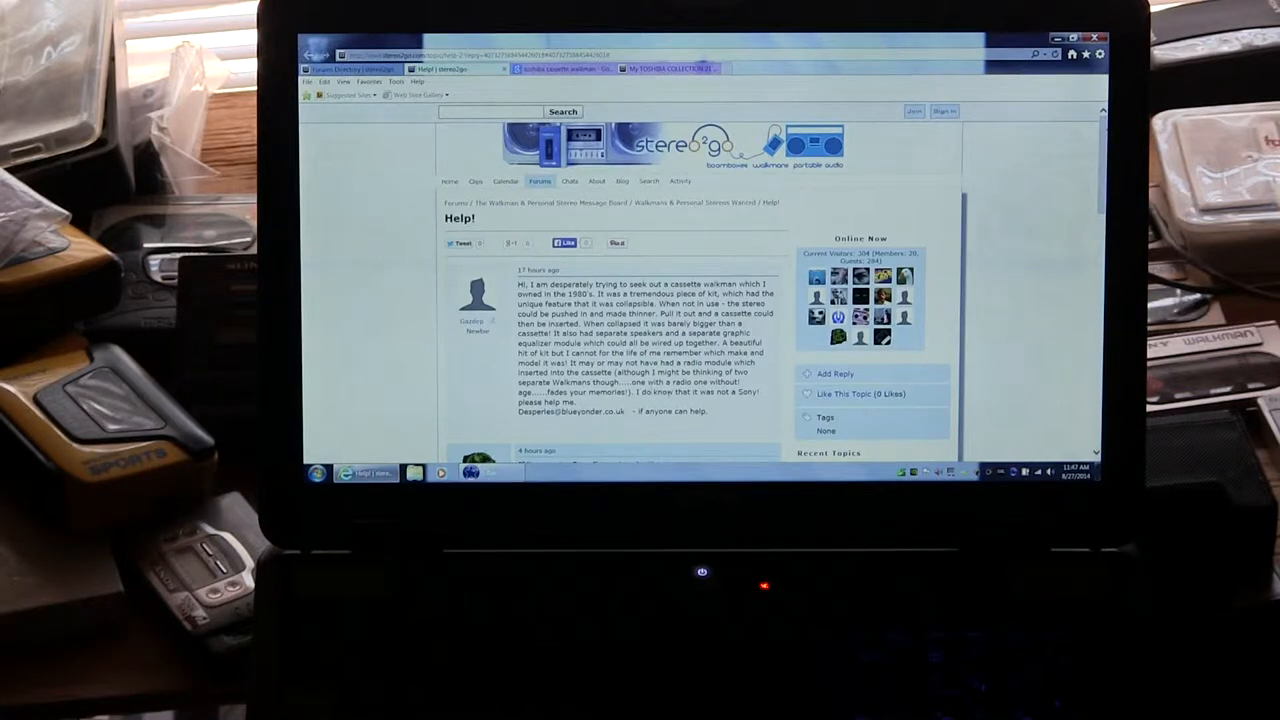
Highlight the 'not a Sony' phrase, then read down to replies naming JVC CX-F5 and Sony WM-10
left_click_drag(648, 391, 760, 391)
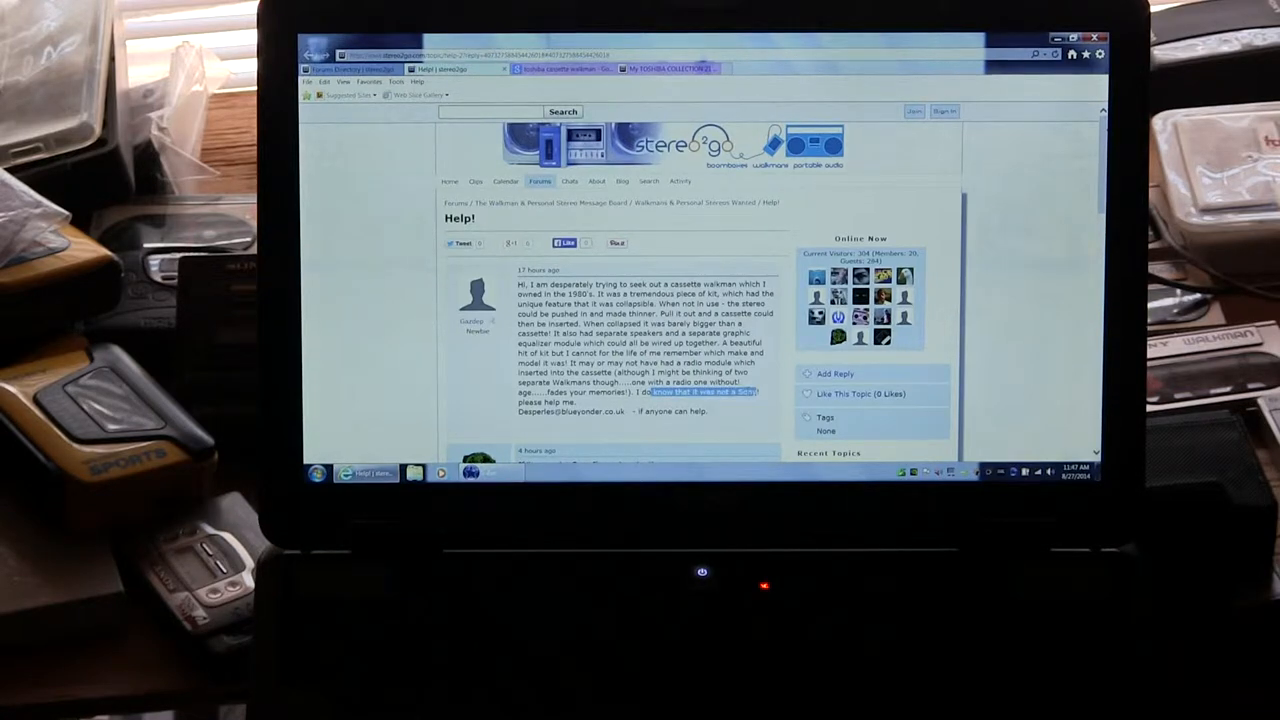
scroll("down", 3)
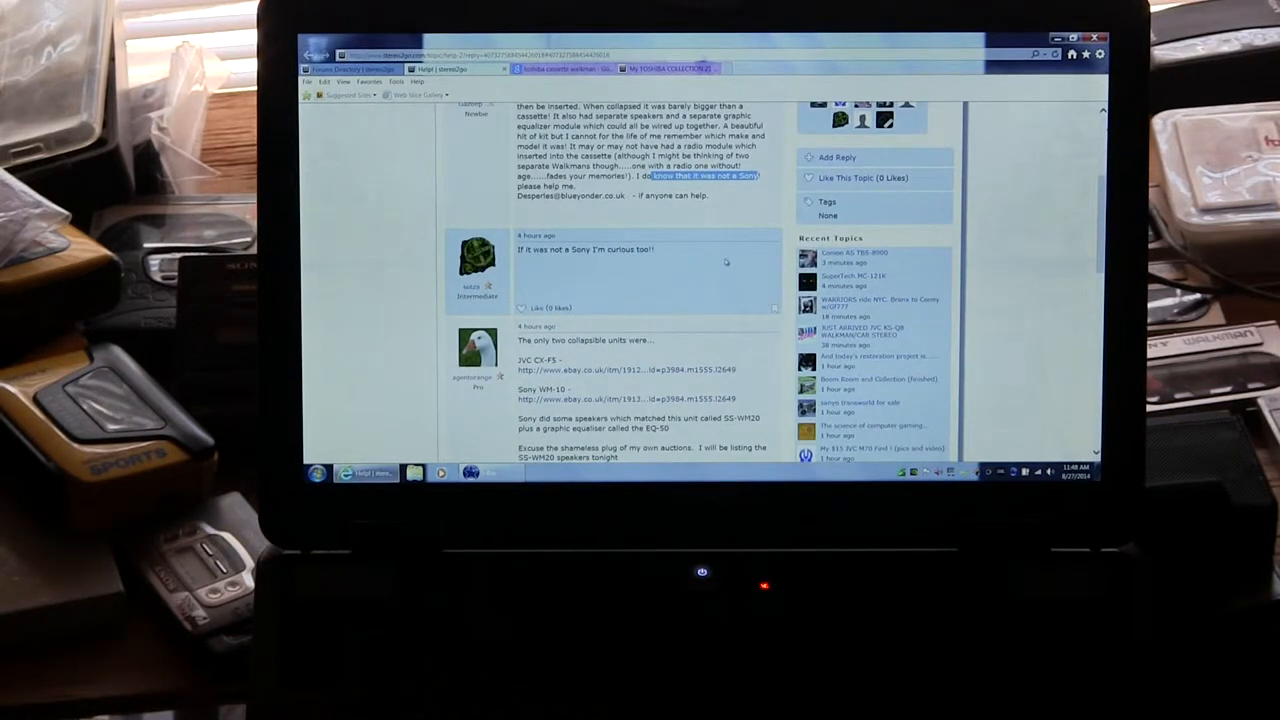
scroll("down", 3)
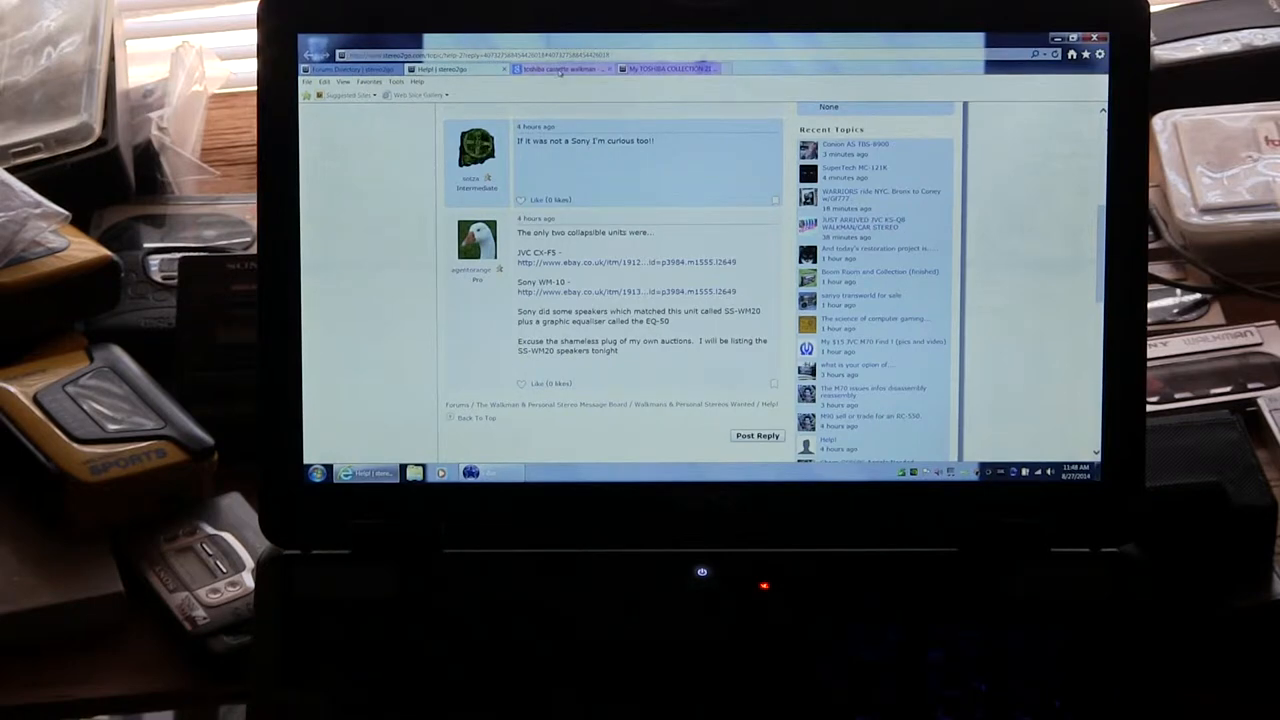
mouse_move(560, 68)
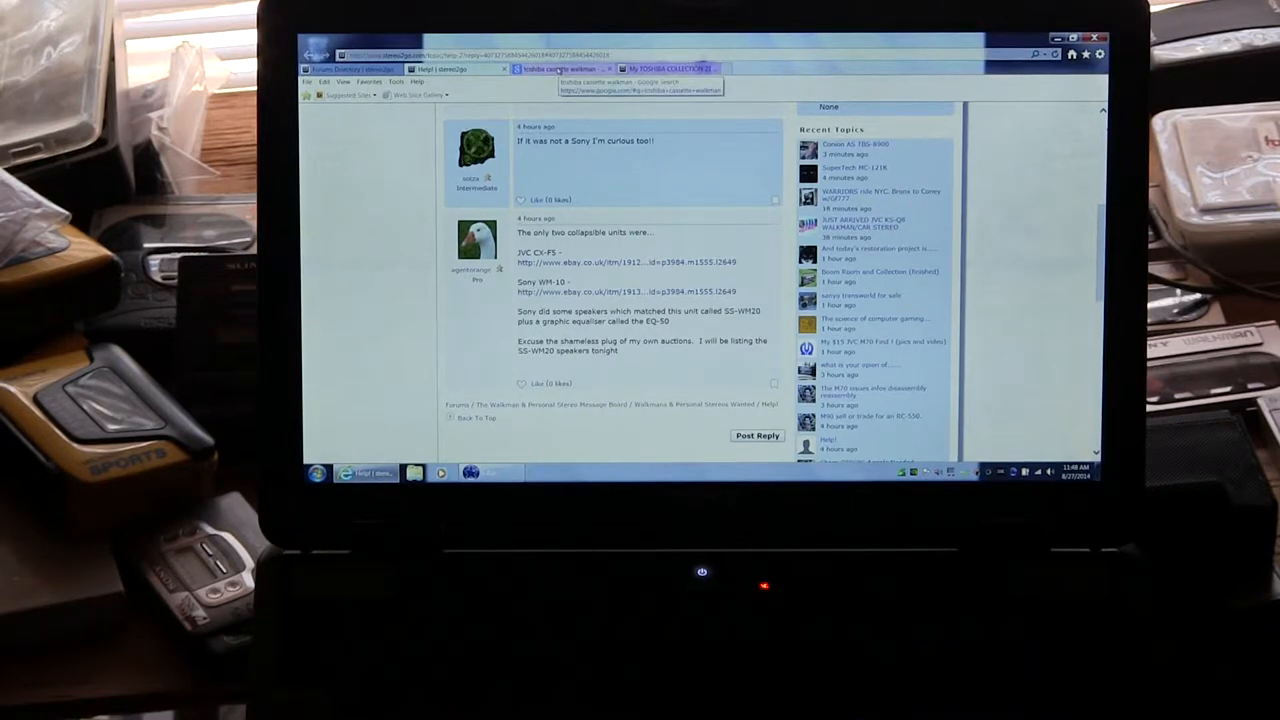
Switch to the 'My TOSHIBA COLLECTION' thread showing the KT-AS10 post
left_click(560, 68)
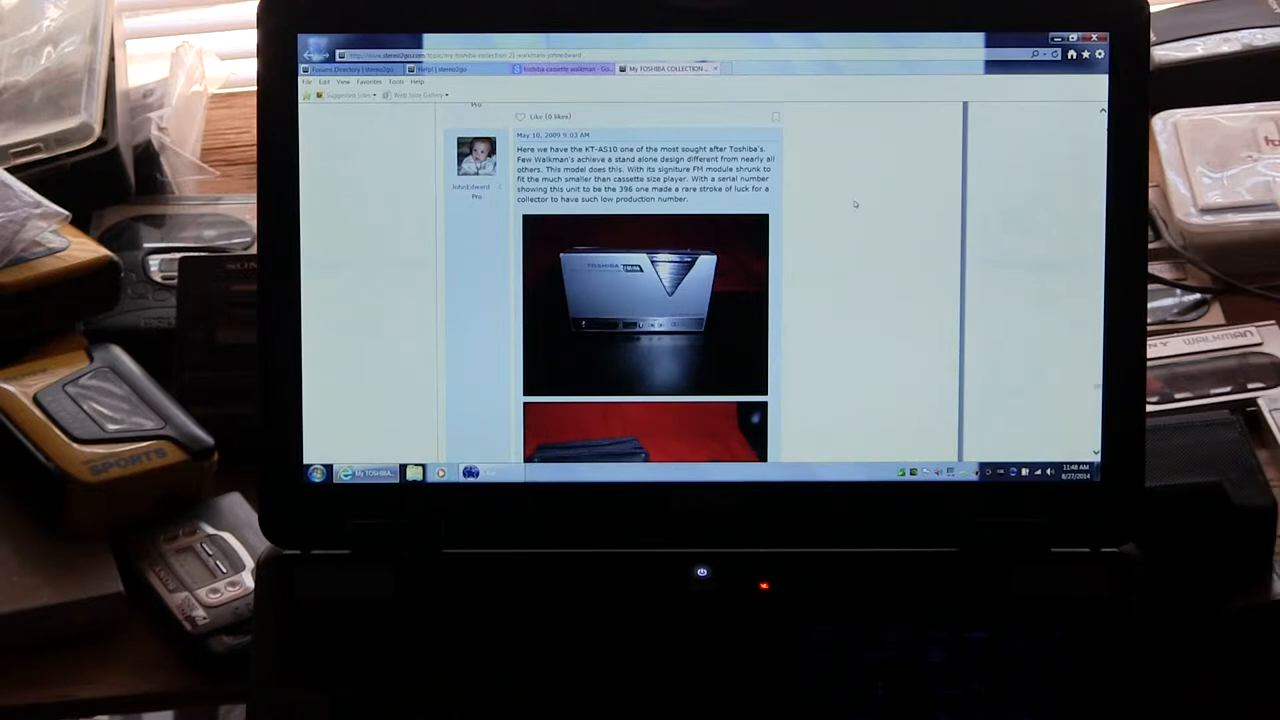
Browse the KT-AS10 photos, serial-number replies and KT-V670 picture, ending on the open-lid photo
scroll("down", 3)
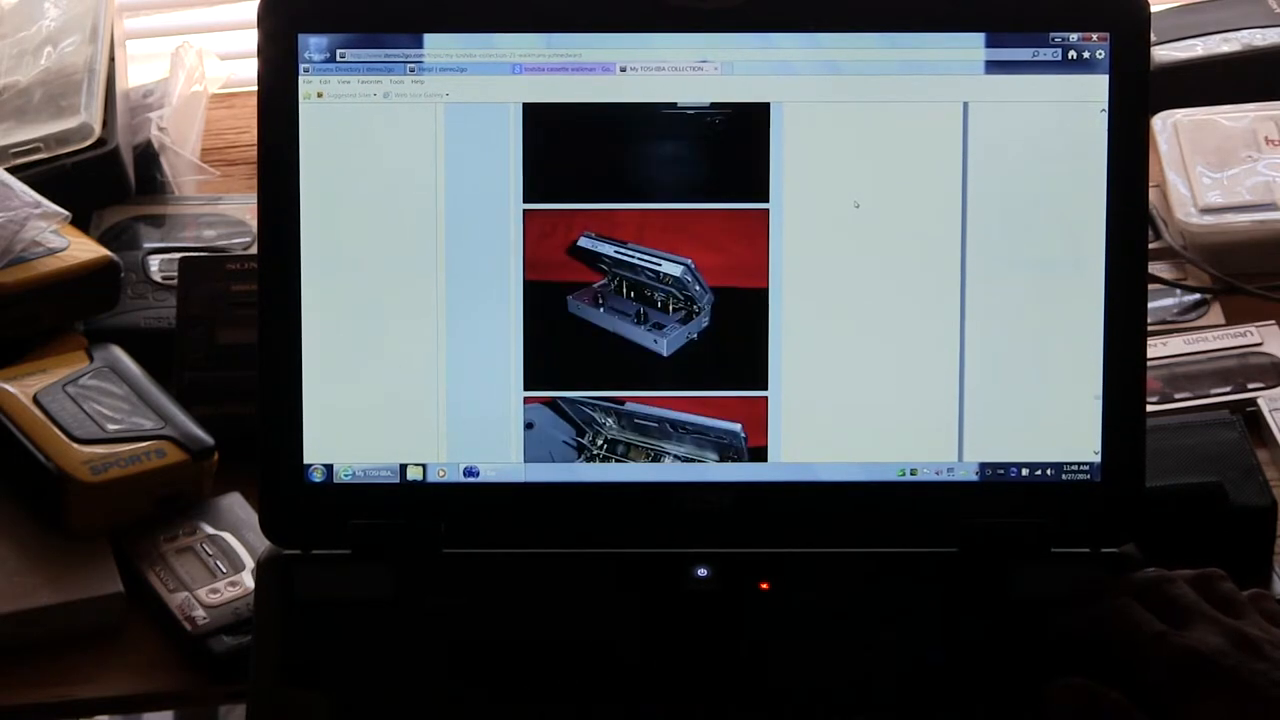
scroll("down", 3)
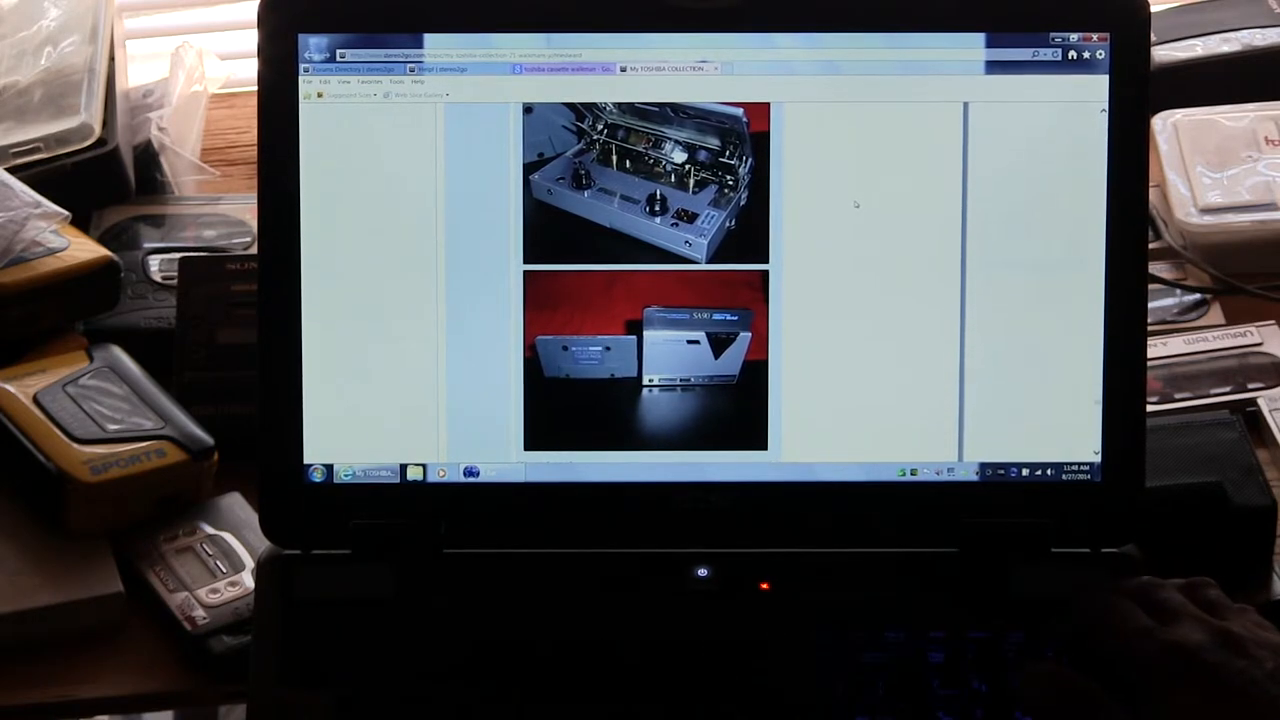
scroll("down", 3)
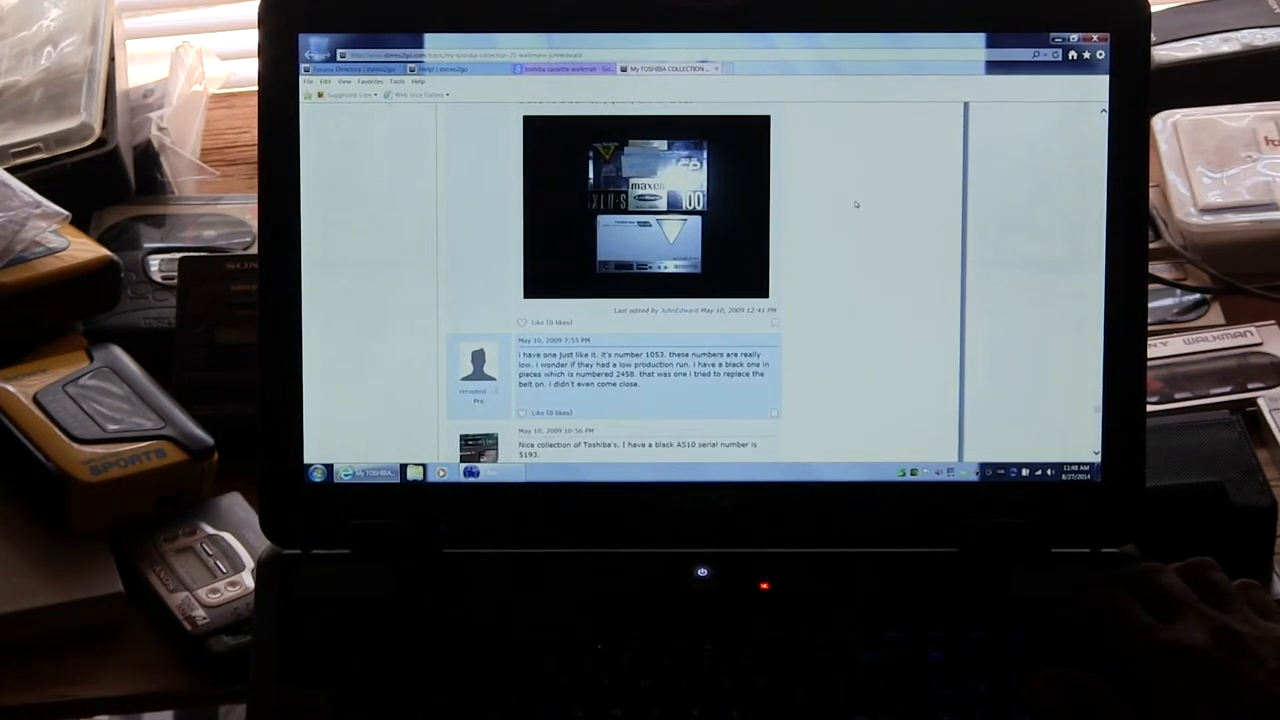
scroll("down", 3)
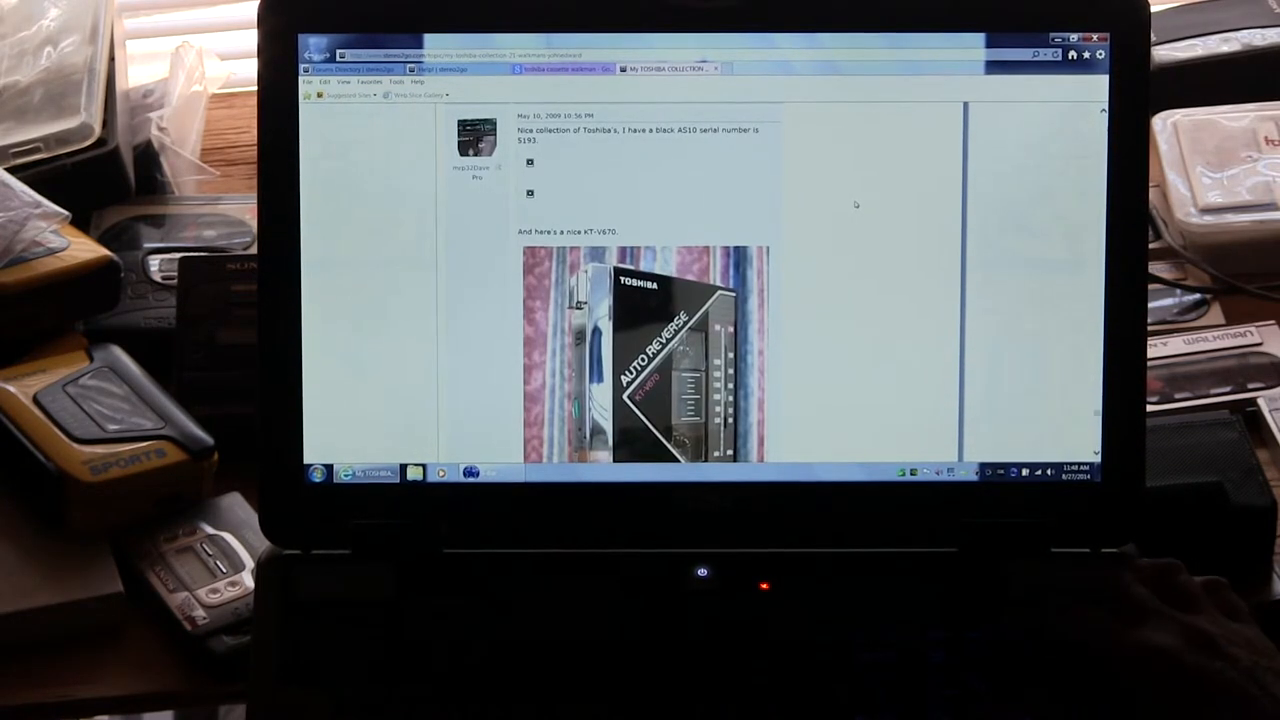
scroll("down", 3)
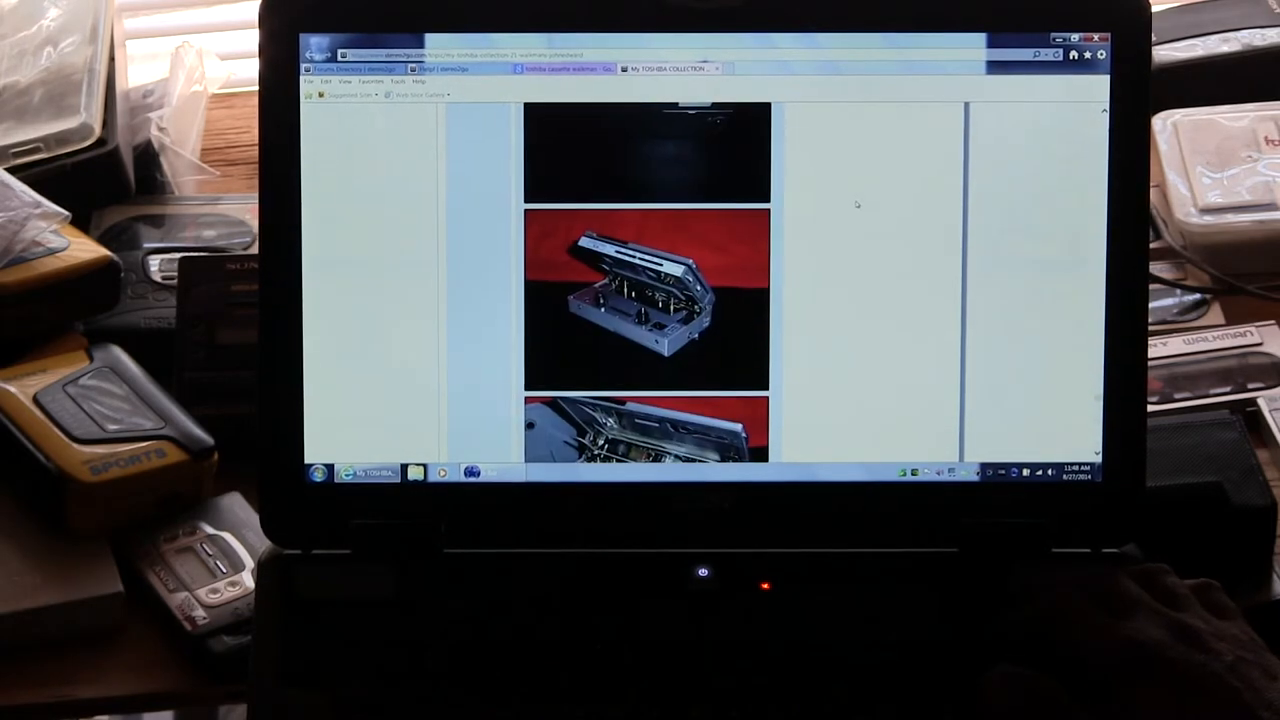